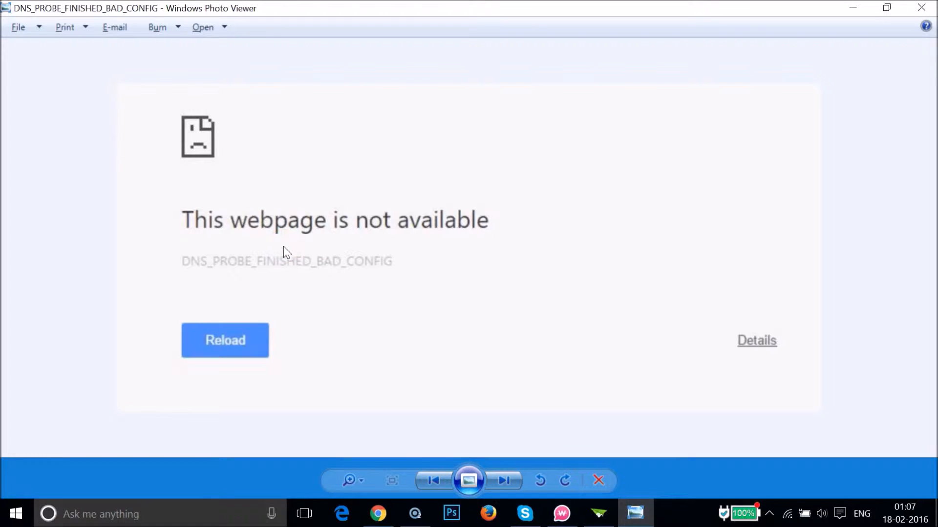
# Step: Look over the DNS_PROBE_FINISHED_BAD_CONFIG screenshot, then minimize Windows Photo Viewer to show the desktop
pyautogui.click(316, 242)
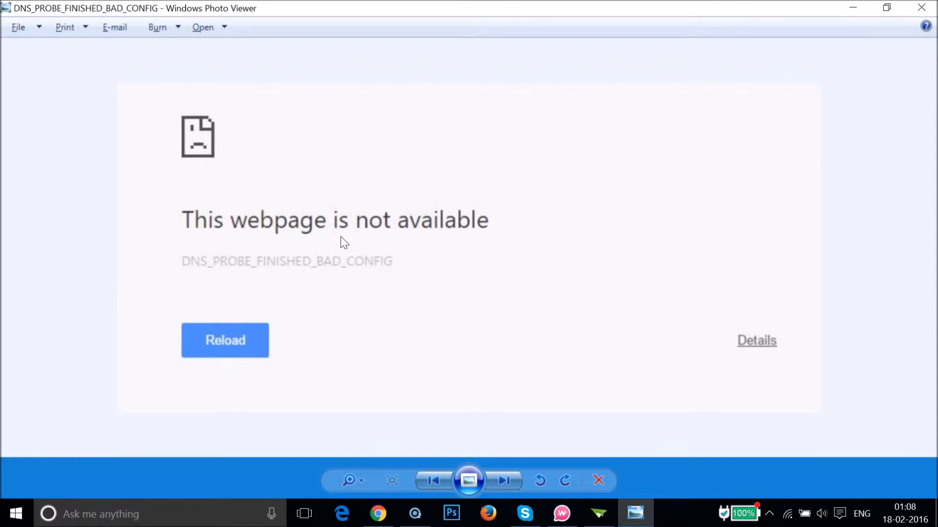
pyautogui.click(277, 236)
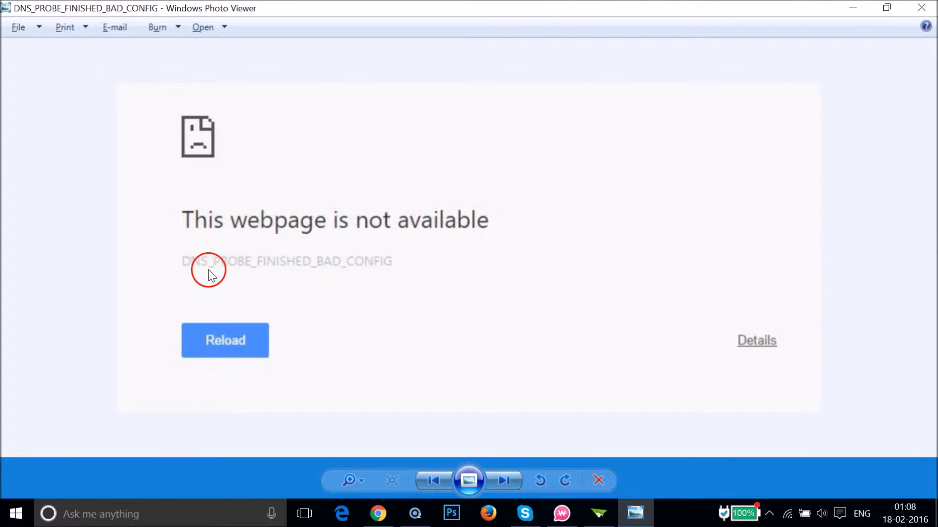
pyautogui.moveTo(251, 271)
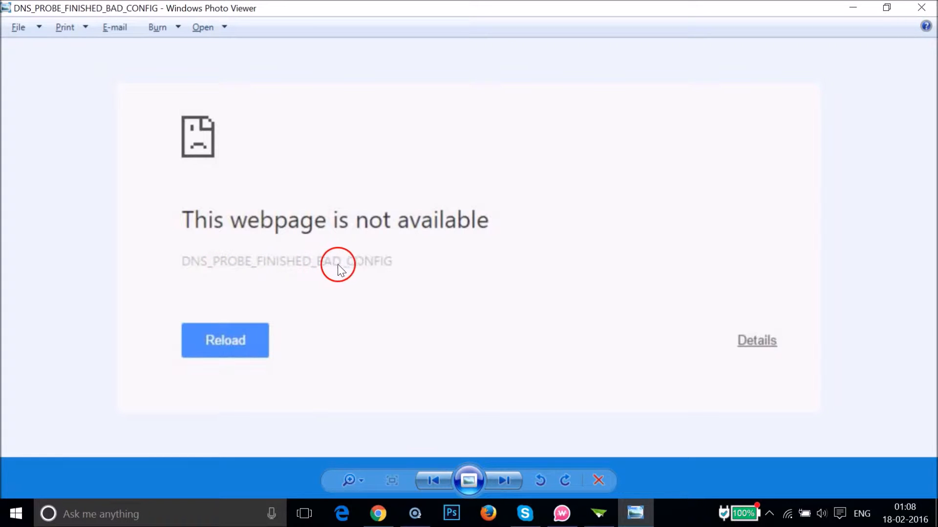
pyautogui.moveTo(812, 131)
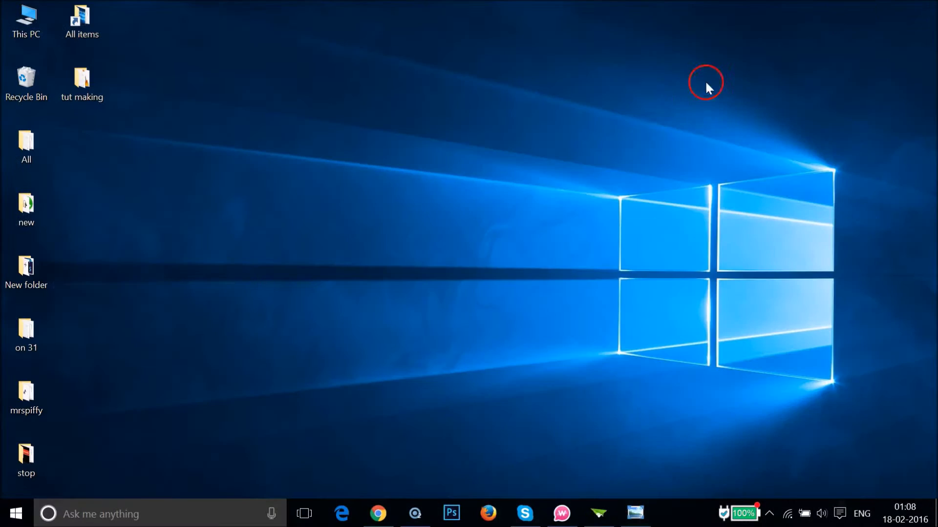
pyautogui.moveTo(489, 225)
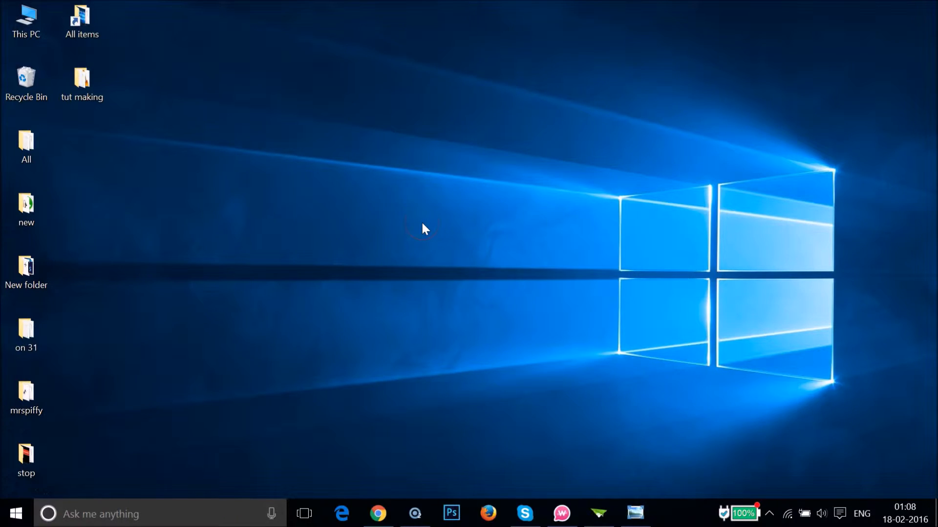
# Step: Run ncpa.cpl from the Run box to bring up the Network Connections window
pyautogui.press('Win+r')
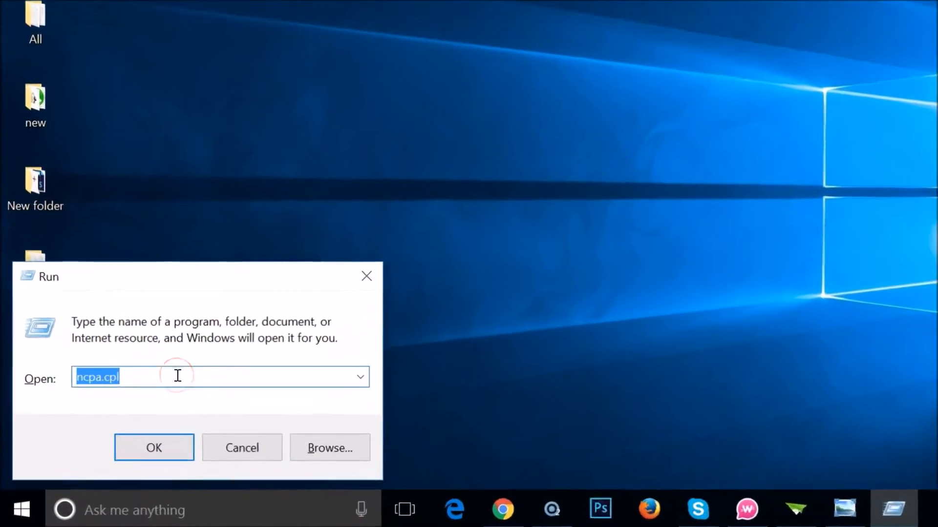
pyautogui.write('nc')
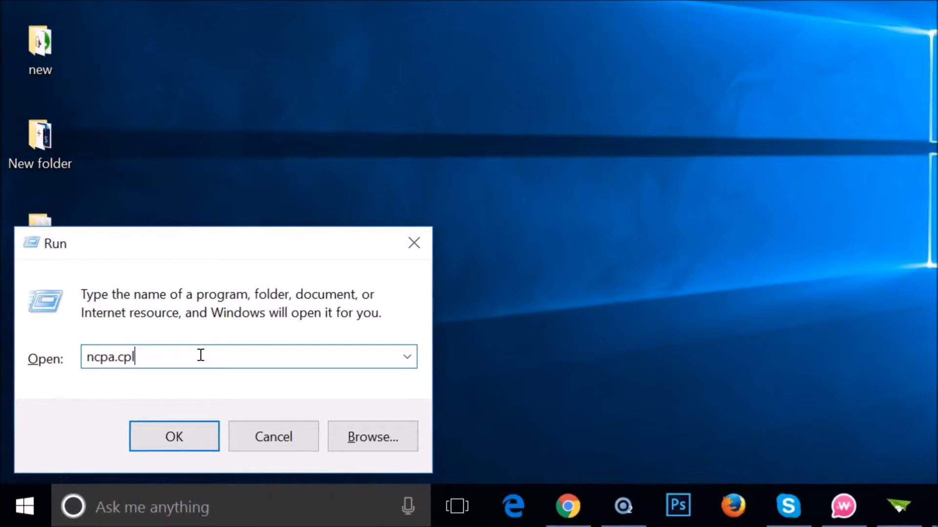
pyautogui.click(174, 437)
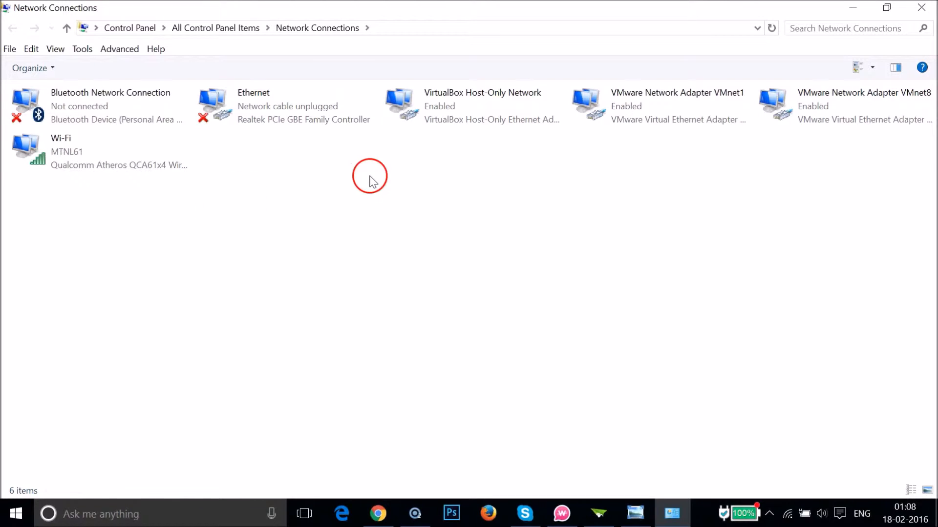
pyautogui.moveTo(235, 217)
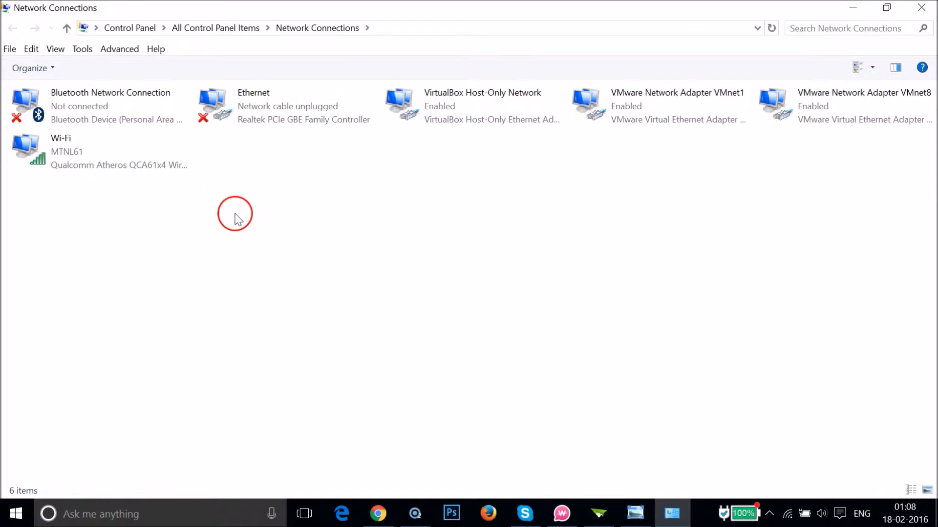
pyautogui.moveTo(134, 198)
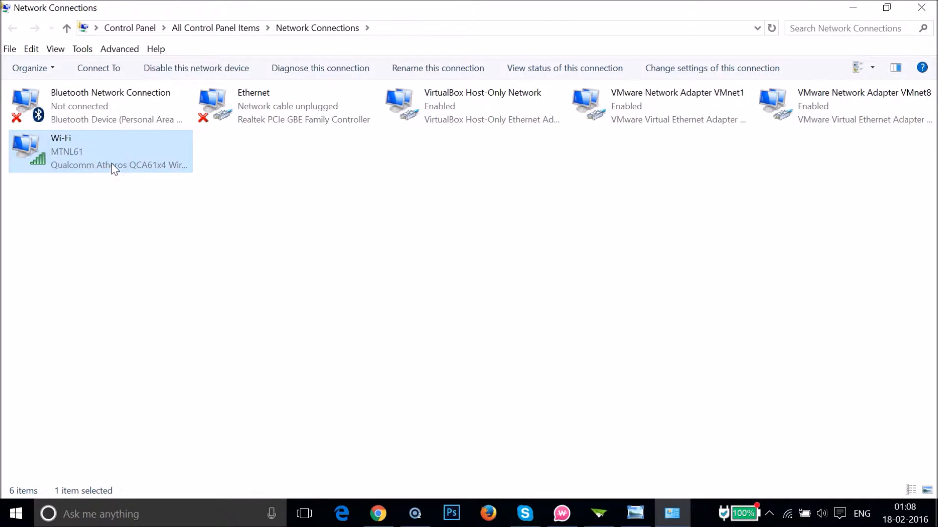
pyautogui.moveTo(137, 160)
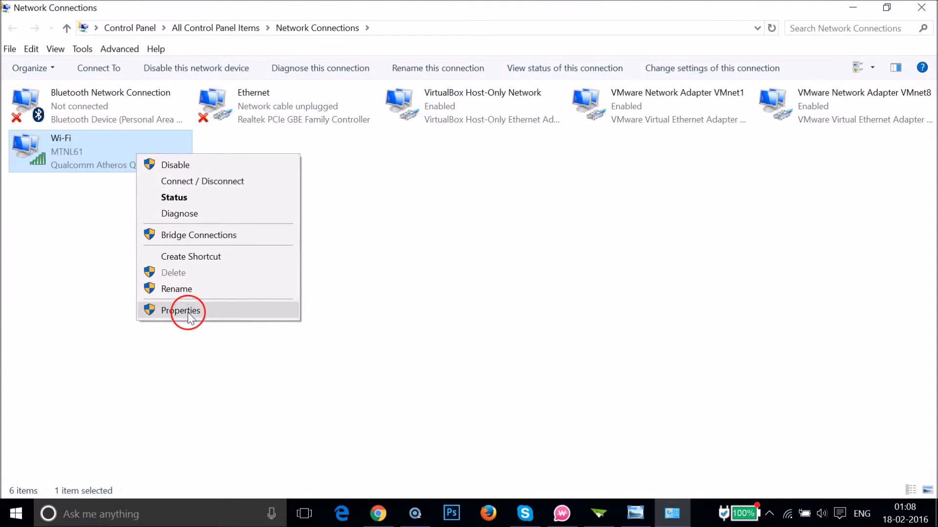
# Step: Bring up the Wi-Fi adapter's Properties dialog from its context menu
pyautogui.click(181, 311)
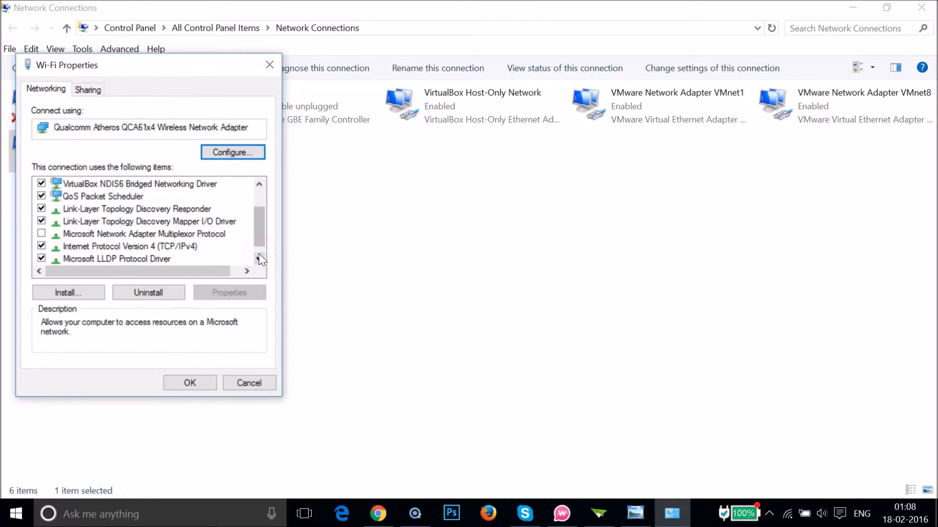
# Step: Bring up the Internet Protocol Version 4 (TCP/IPv4) Properties for the Wi-Fi adapter
pyautogui.click(126, 246)
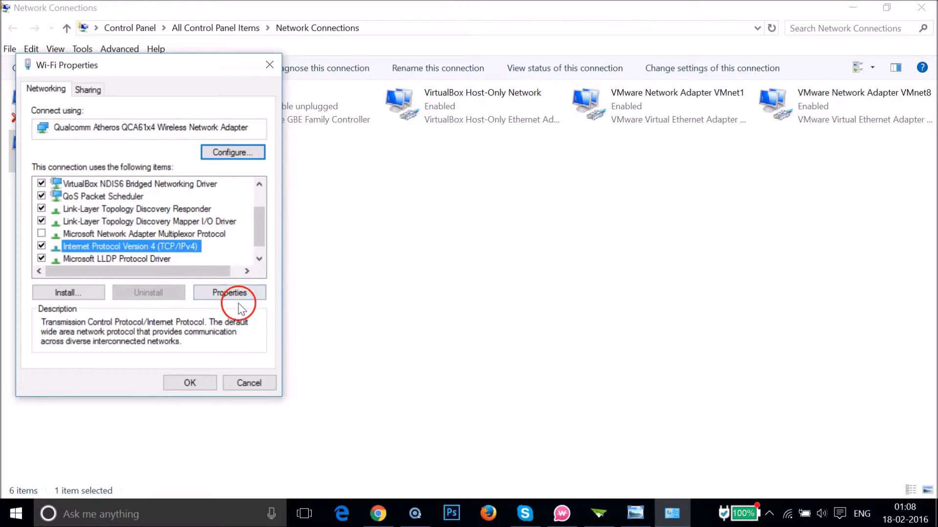
pyautogui.click(229, 292)
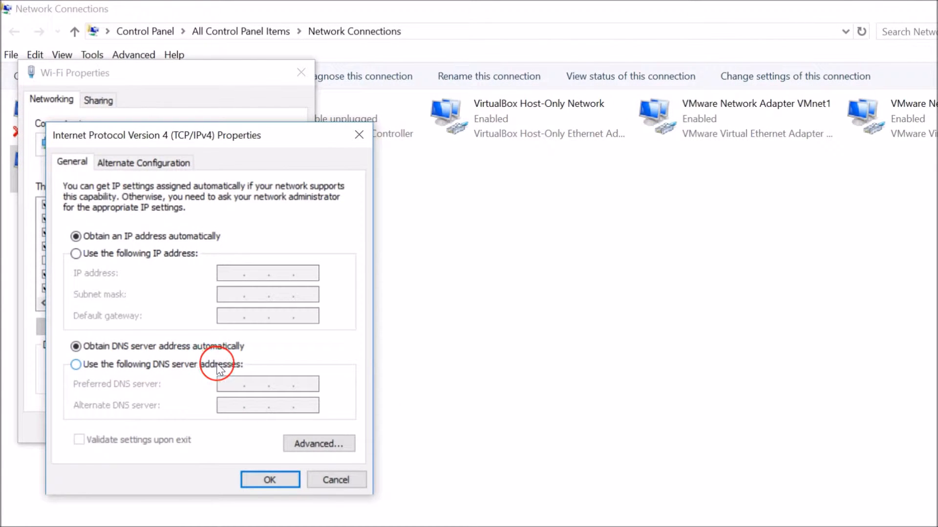
# Step: Switch Wi-Fi IPv4 to manual DNS with preferred 8.8.8.8 and alternate 8.8.4.4
pyautogui.click(75, 365)
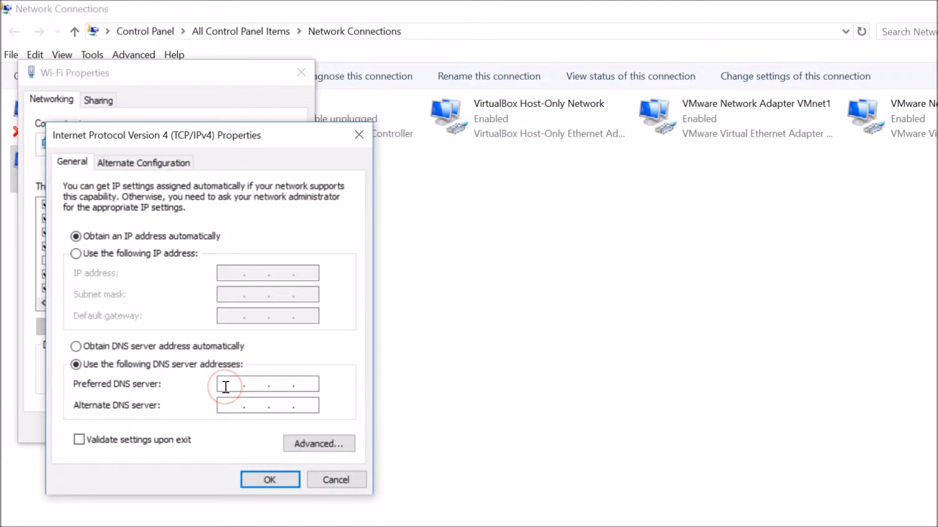
pyautogui.write('8')
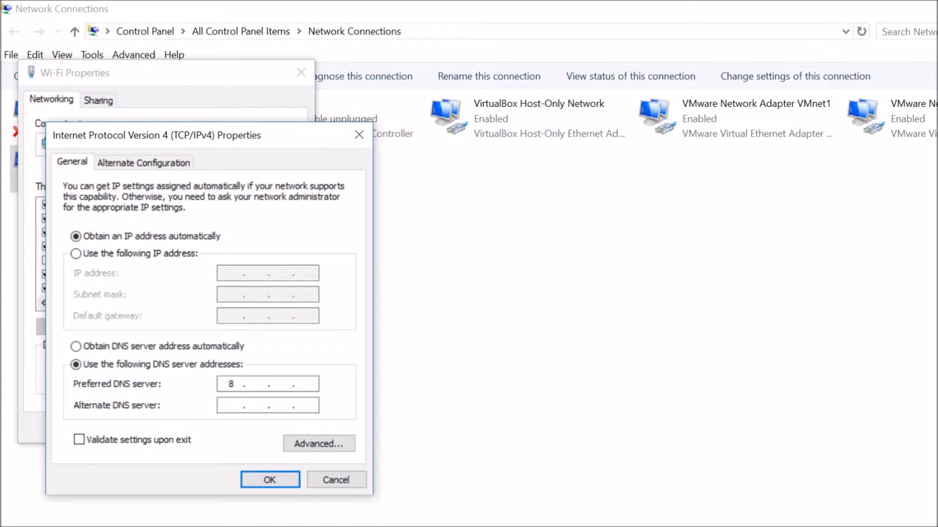
pyautogui.write('8.')
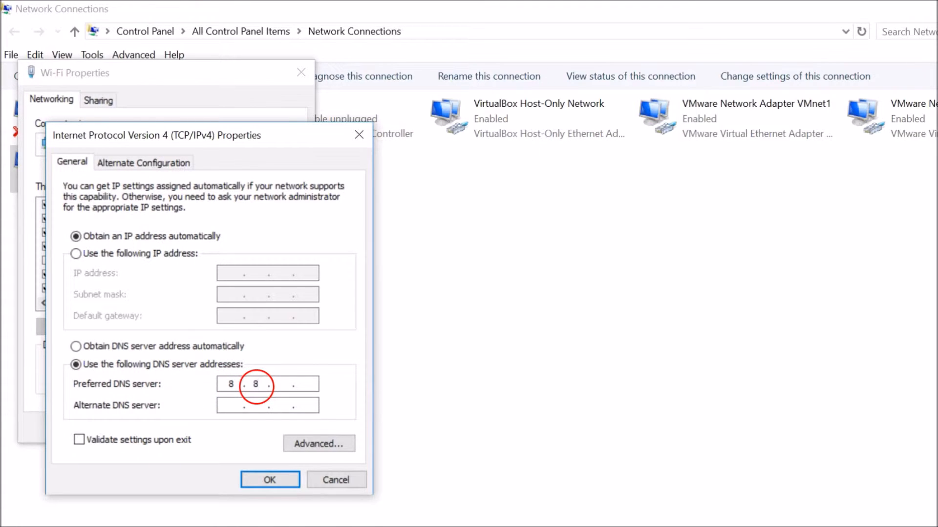
pyautogui.write('8')
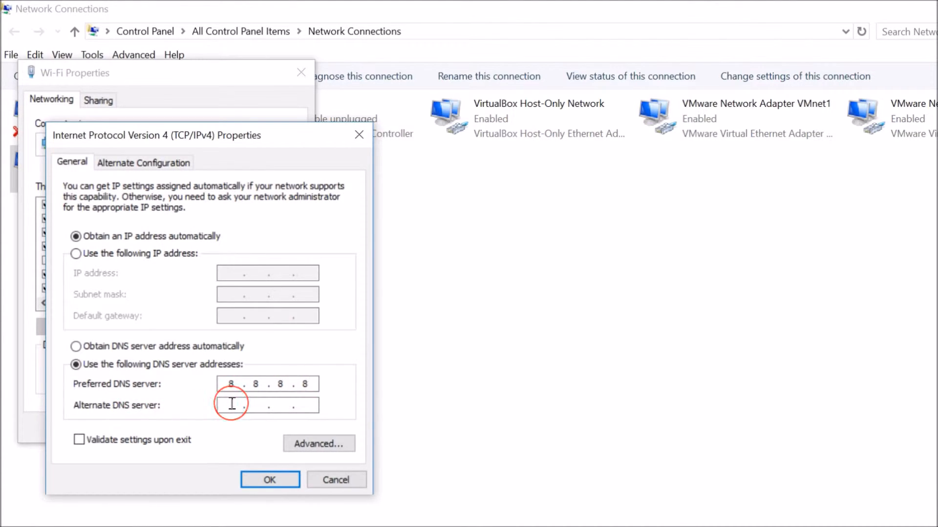
pyautogui.write('8.8..')
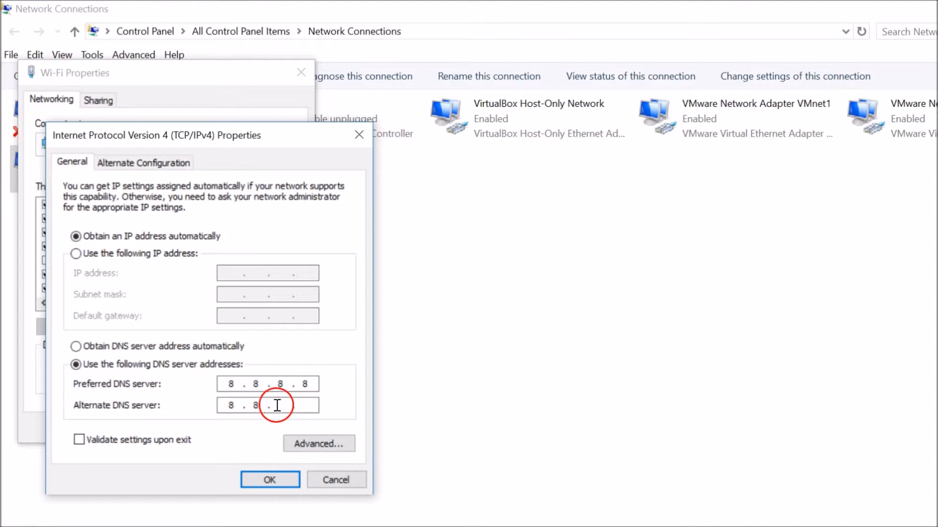
pyautogui.write('4')
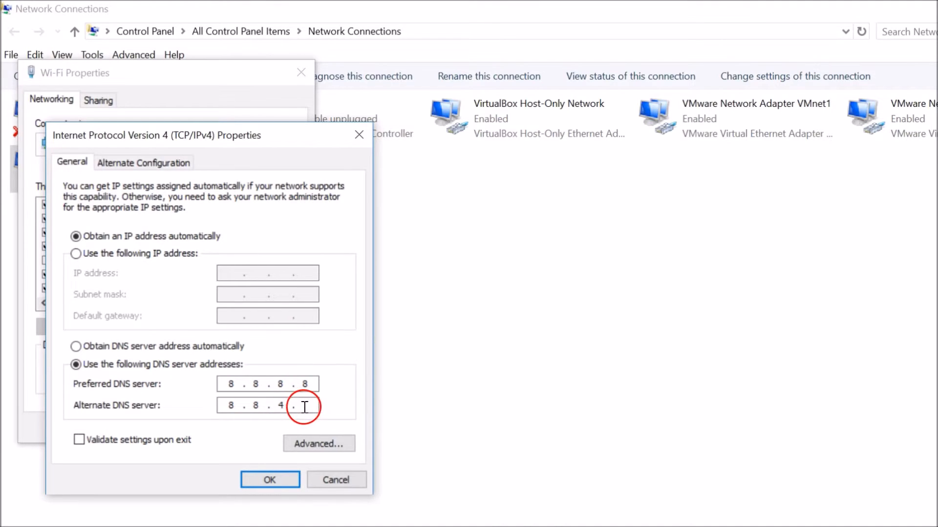
pyautogui.write('4')
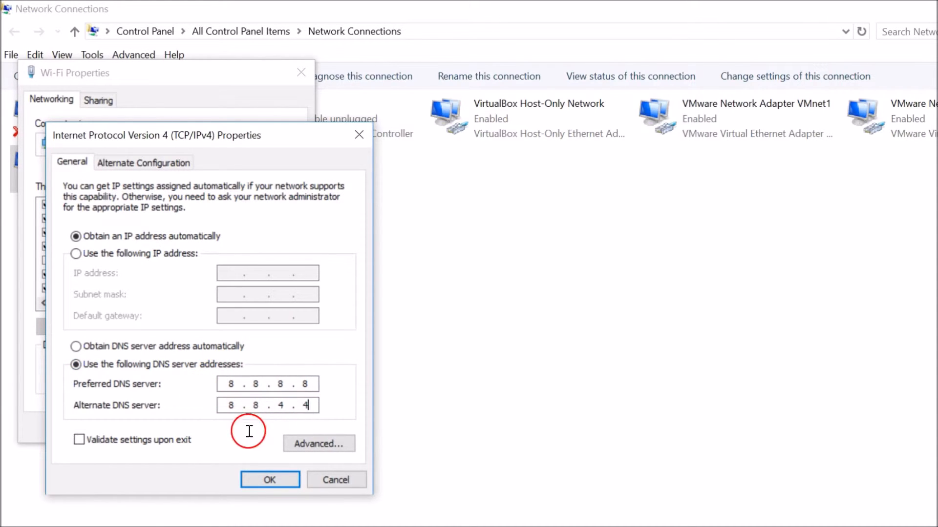
pyautogui.moveTo(279, 395)
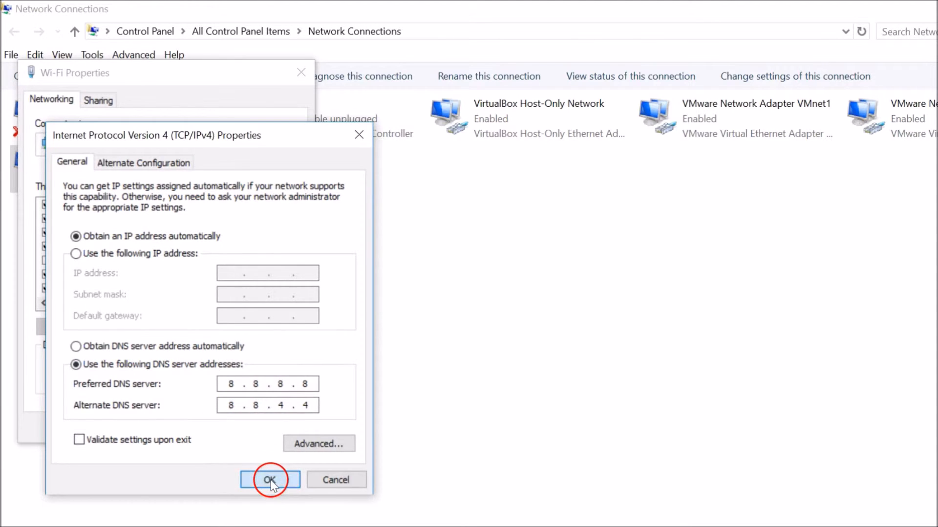
# Step: Save the DNS settings, close the Wi-Fi properties and Network Connections, and launch Chrome
pyautogui.click(269, 480)
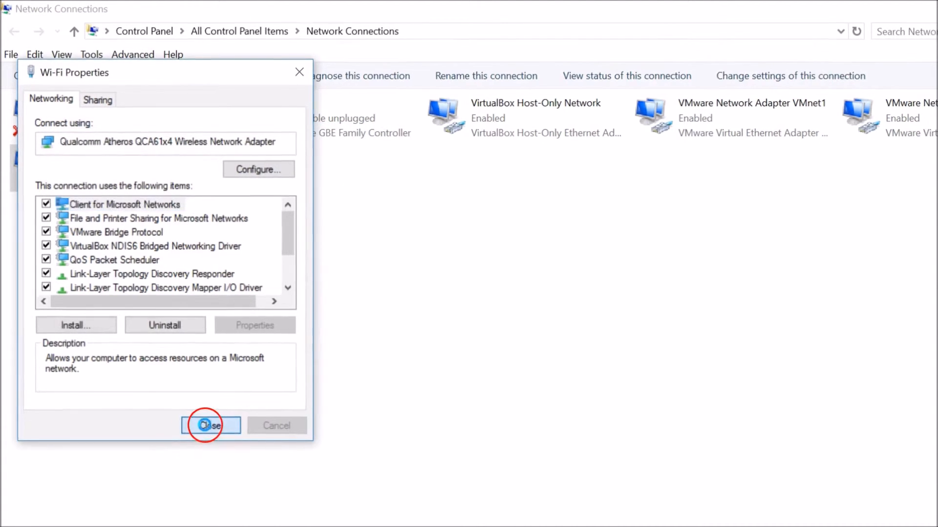
pyautogui.click(211, 424)
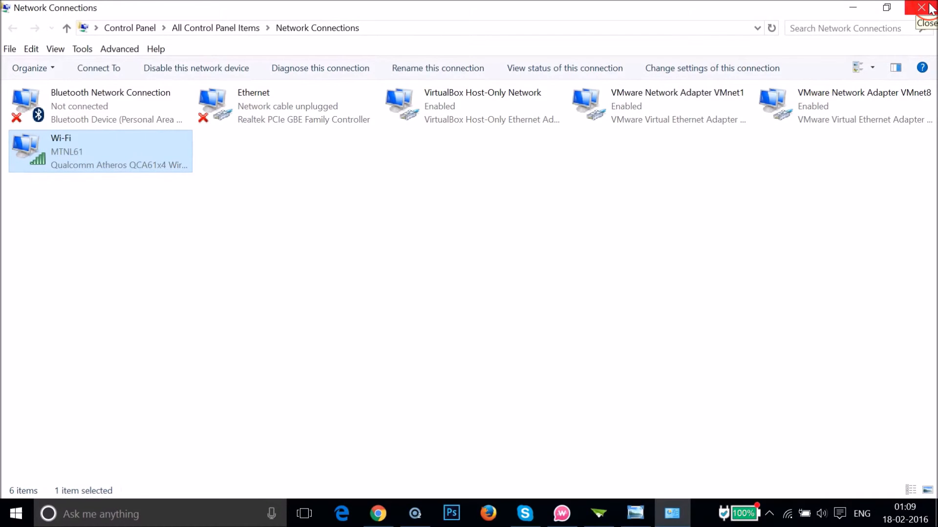
pyautogui.click(926, 7)
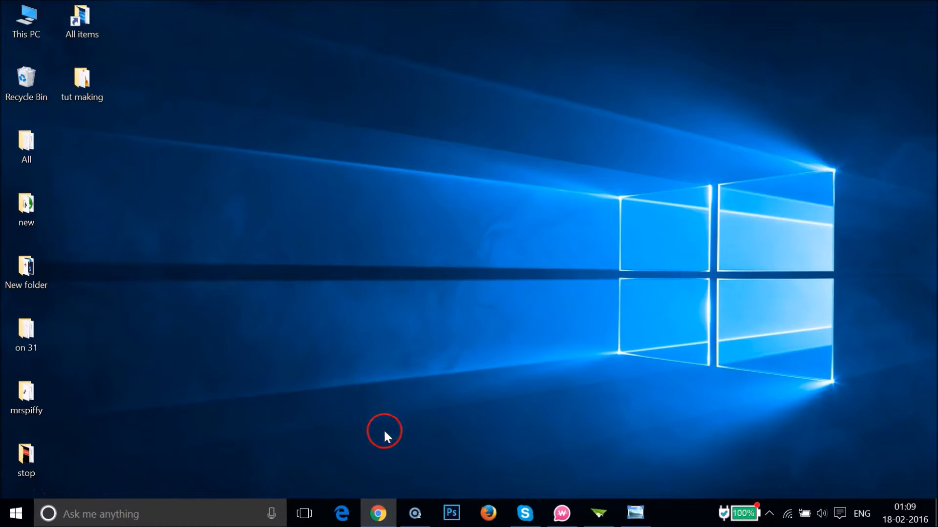
pyautogui.click(377, 513)
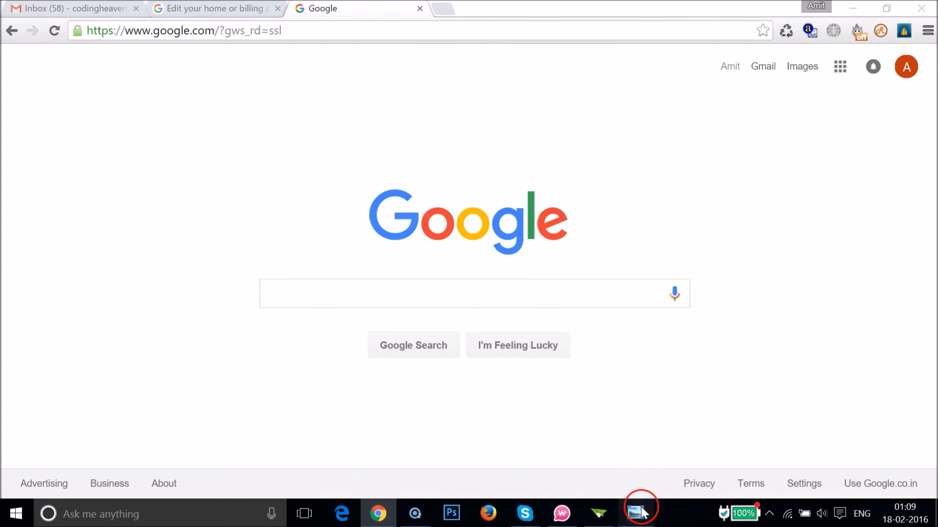
# Step: After Google loads in Chrome, bring the error screenshot back up in Photo Viewer
pyautogui.click(635, 513)
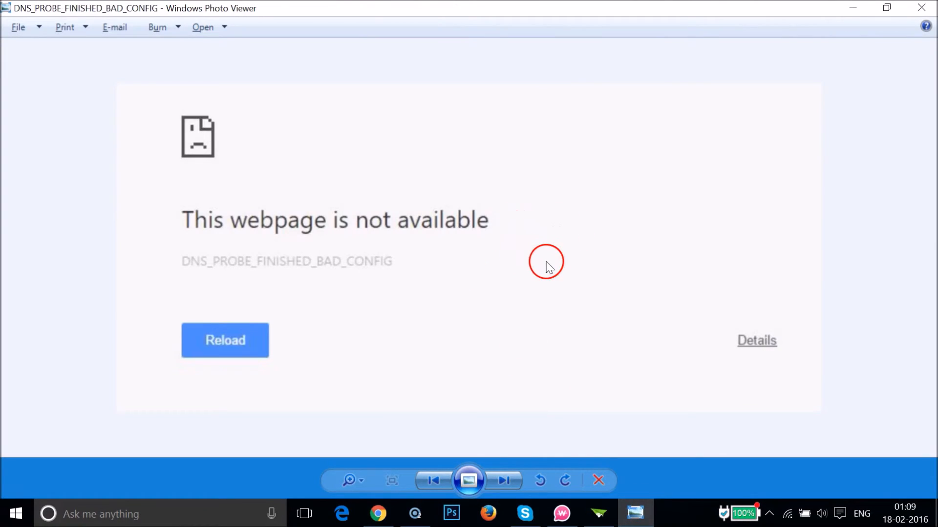